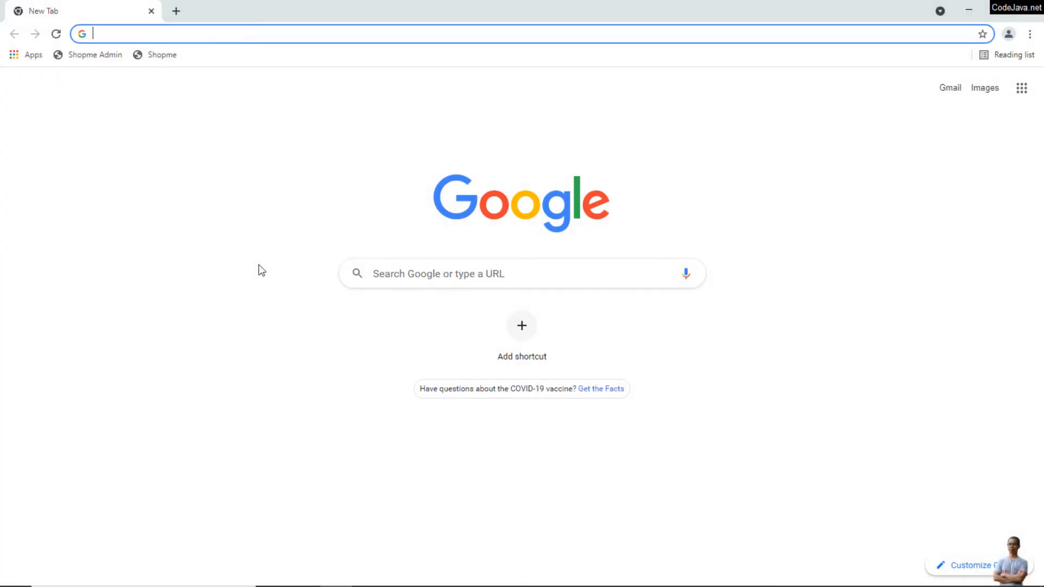
mouse_move(401, 273)
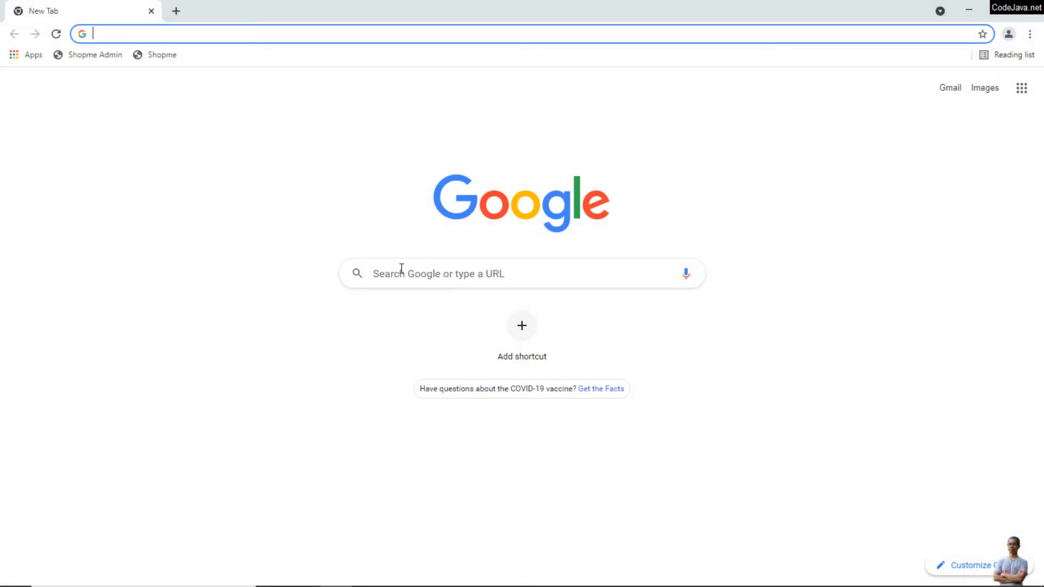
Search Chrome for "heroku cli" and open 'The Heroku CLI' Dev Center article.
type("heroku cli")
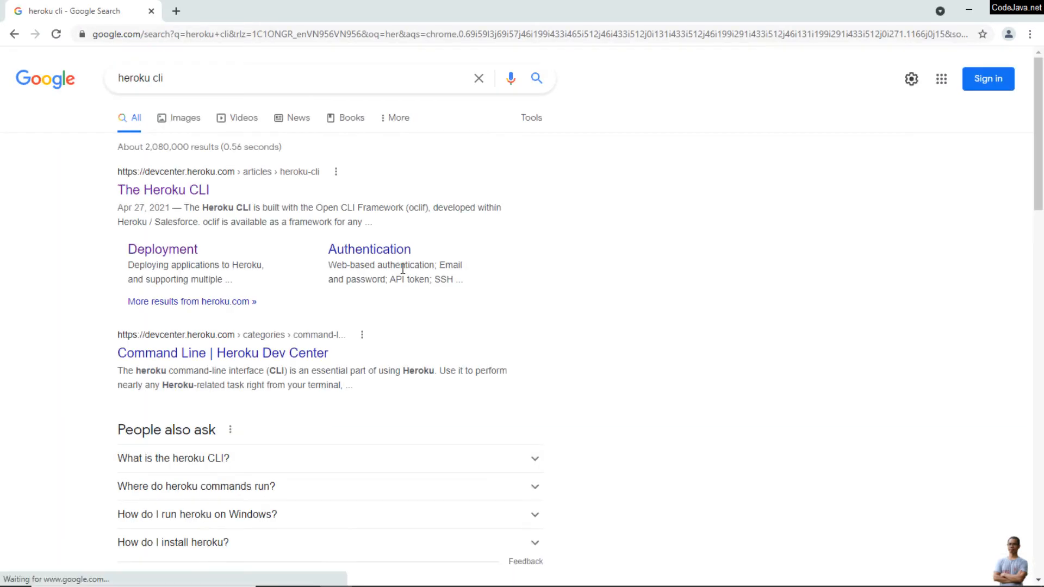
mouse_move(108, 232)
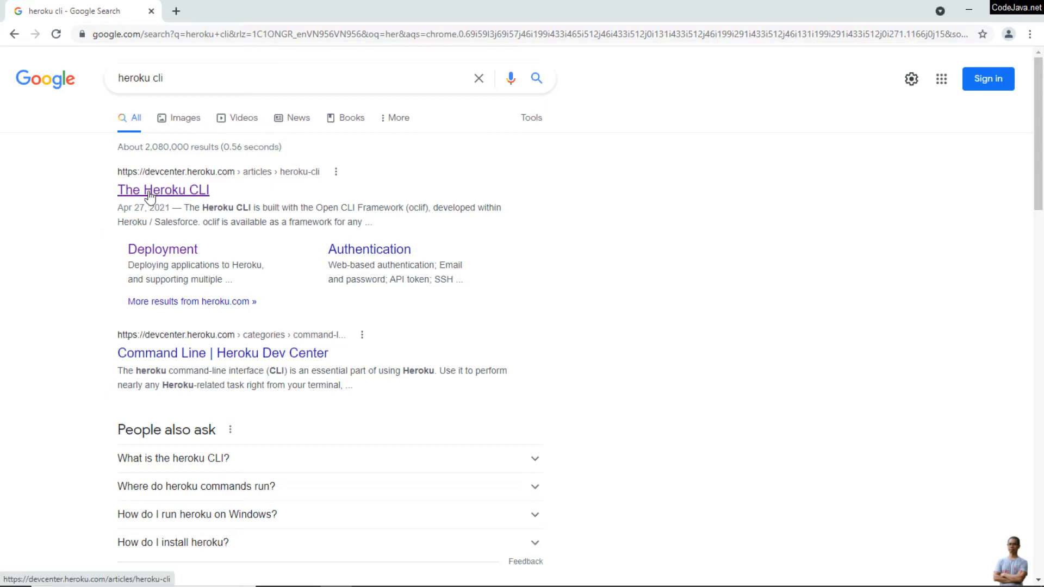
left_click(162, 190)
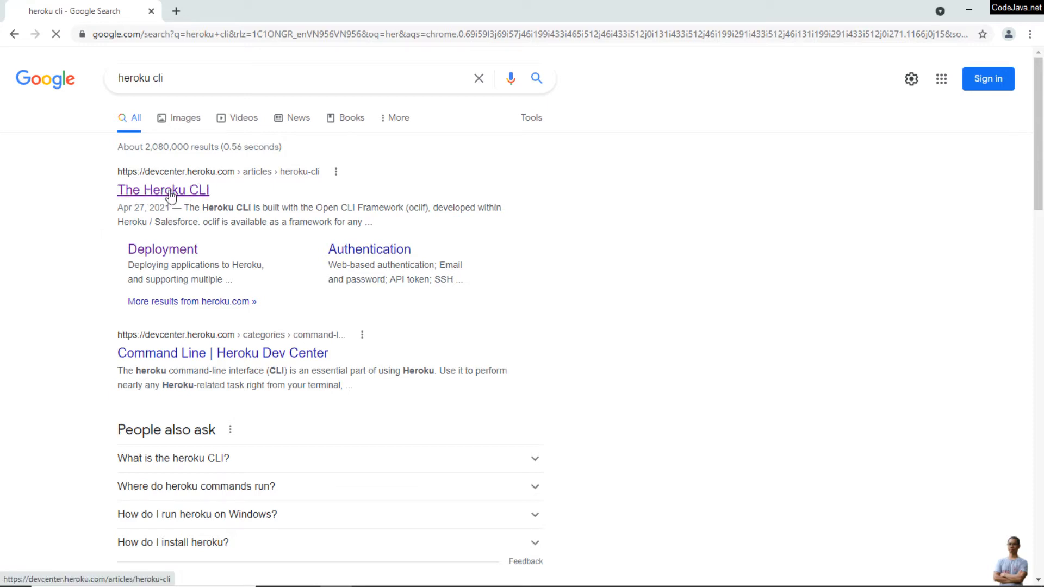
Scroll to 'Download and install' and choose the Windows 64-bit installer.
left_click(163, 189)
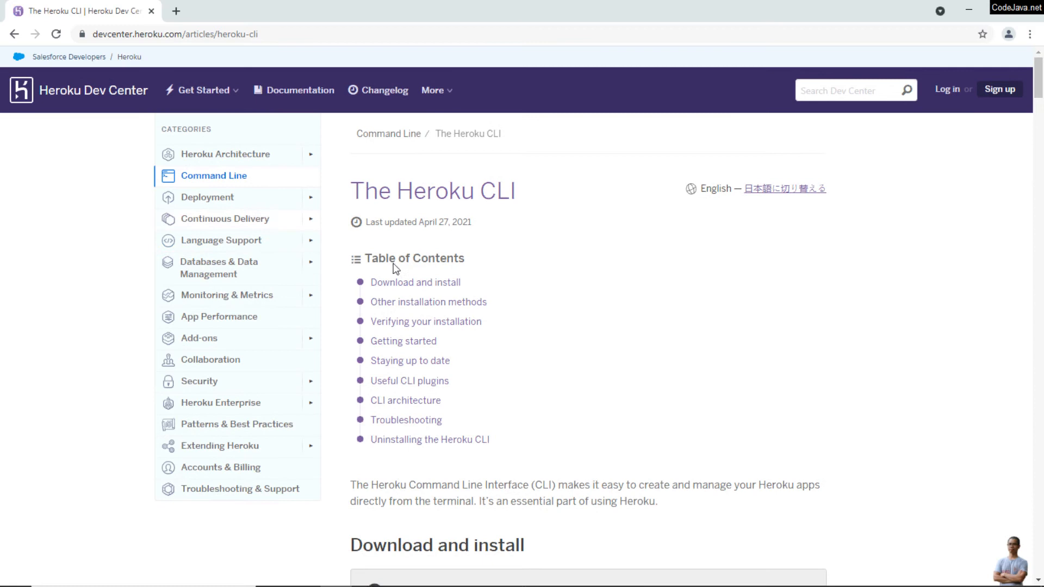
mouse_move(565, 275)
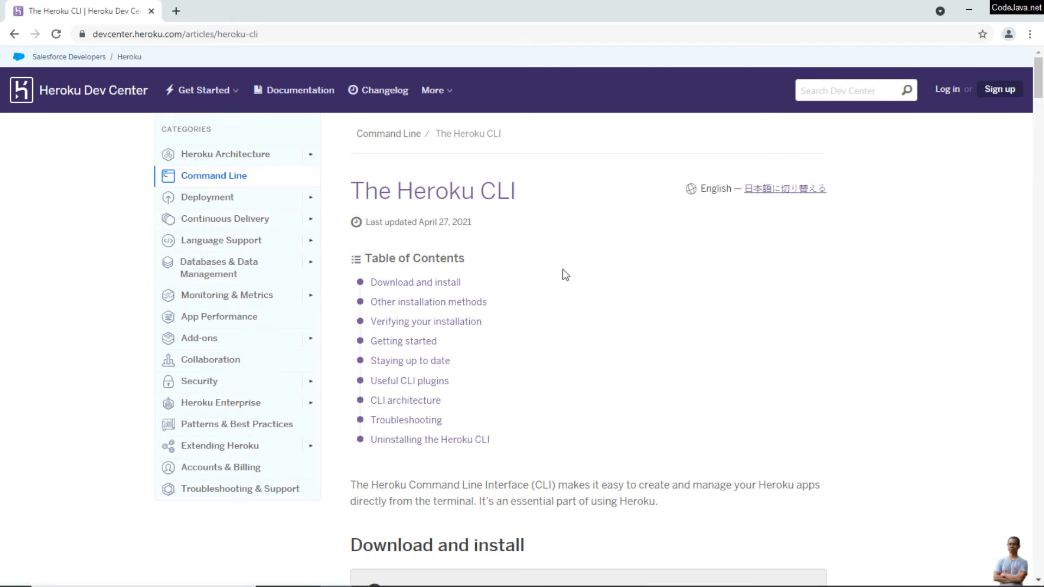
mouse_move(715, 310)
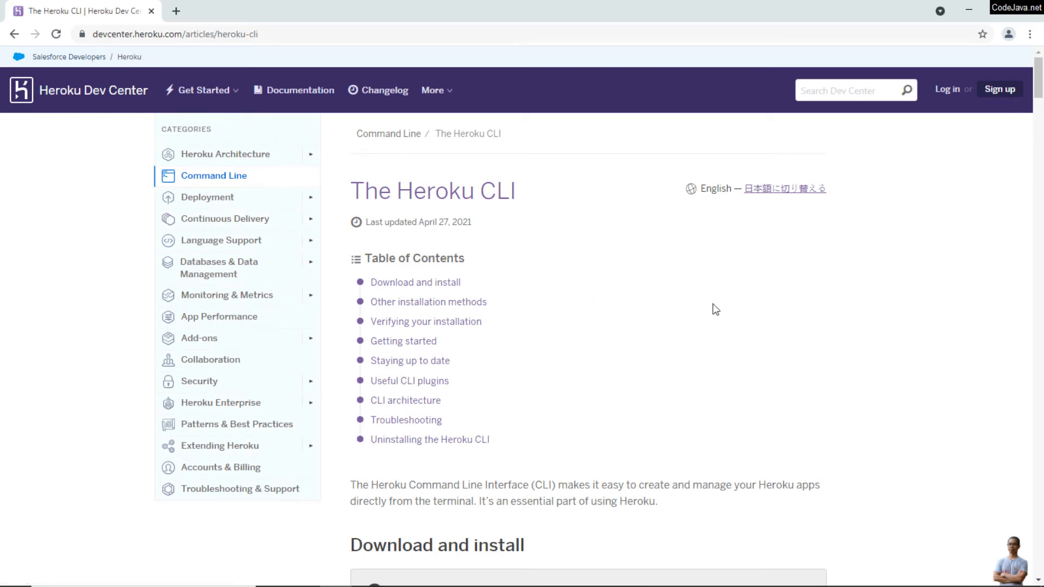
scroll("down", 3)
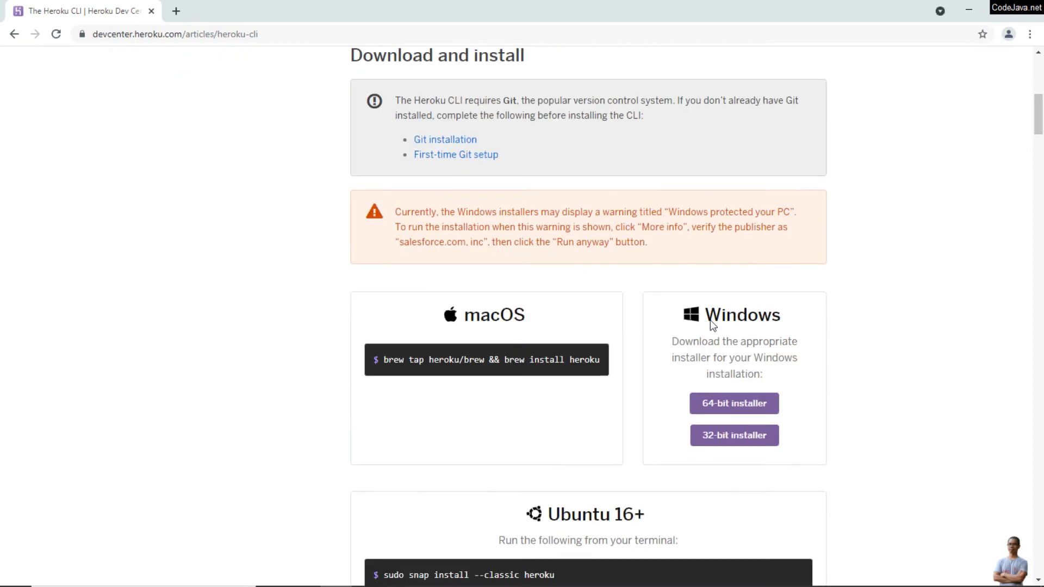
scroll("down", 3)
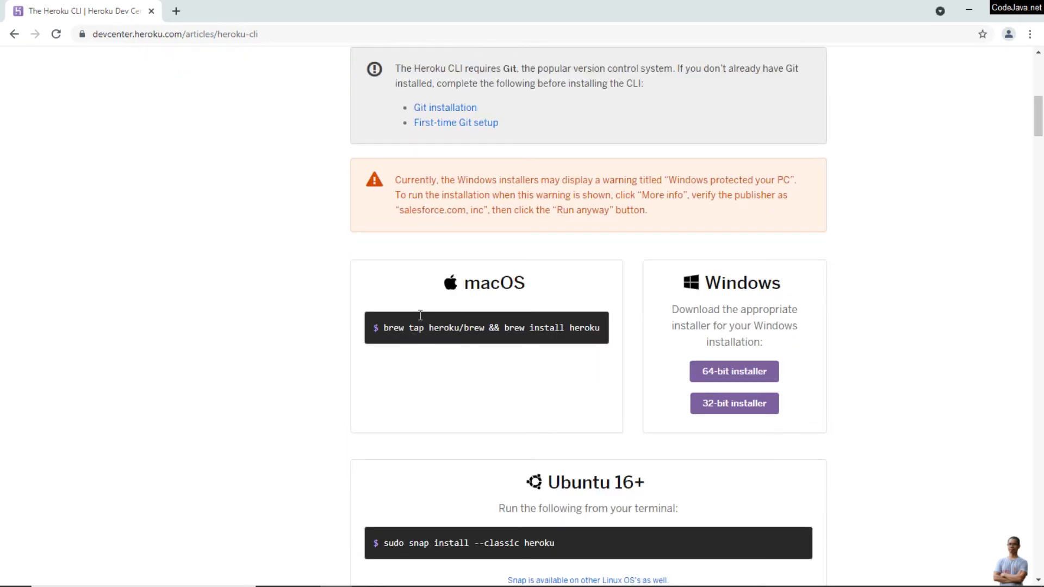
mouse_move(566, 521)
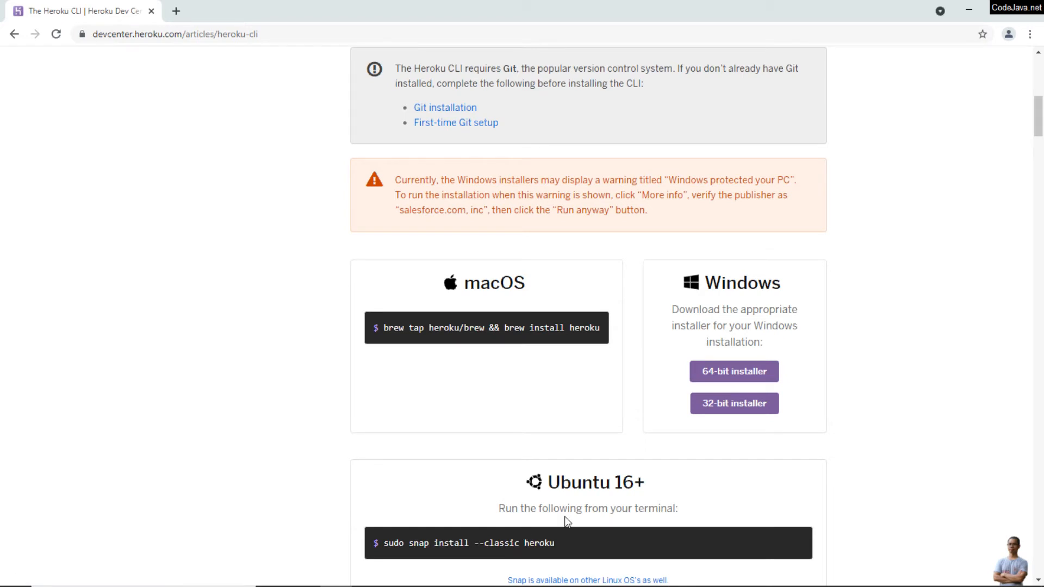
mouse_move(699, 474)
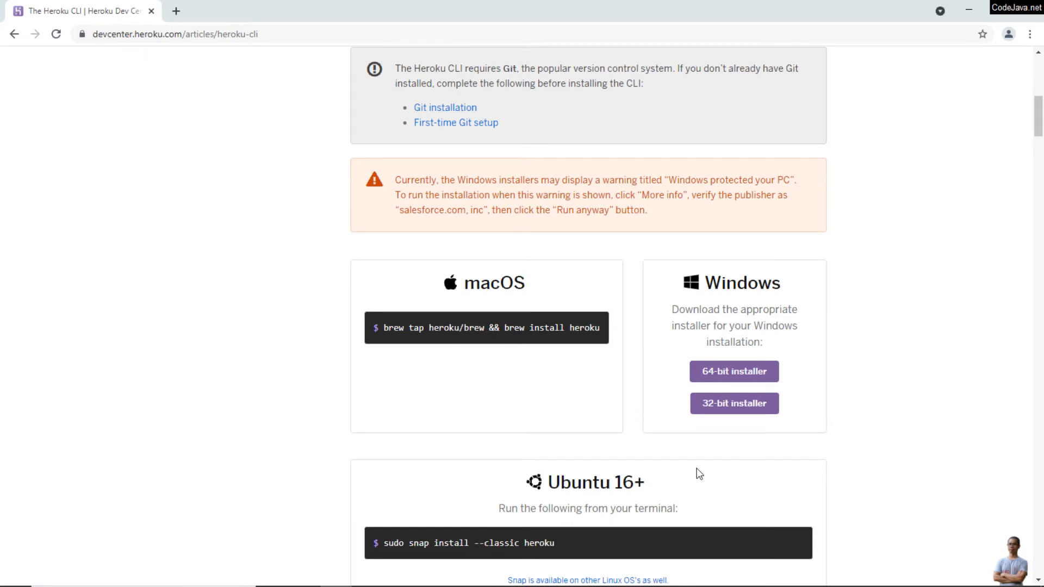
mouse_move(577, 430)
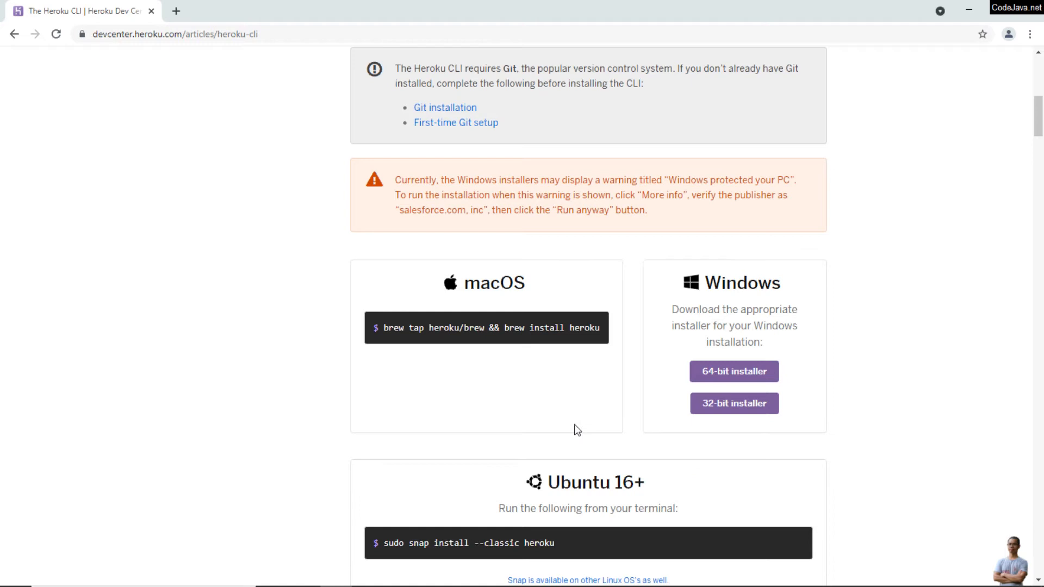
mouse_move(659, 414)
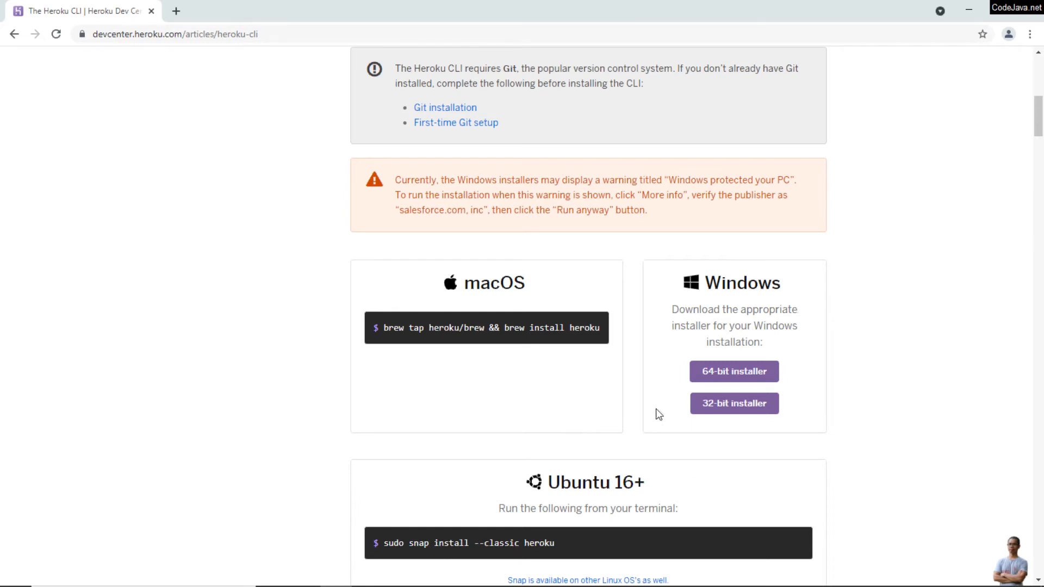
left_click(735, 372)
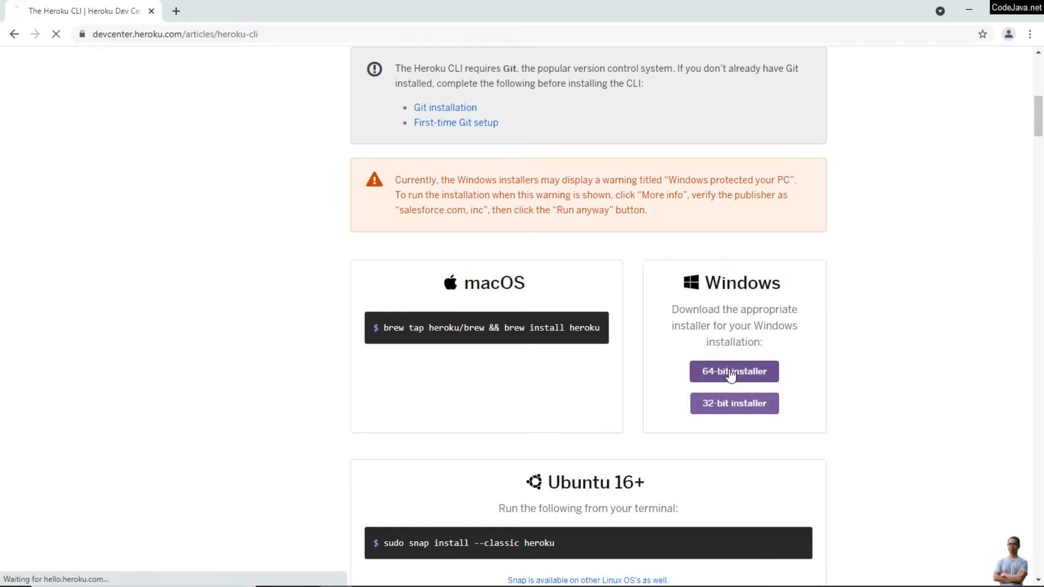
Download heroku-x64.exe and launch it from Chrome's download bar.
left_click(733, 372)
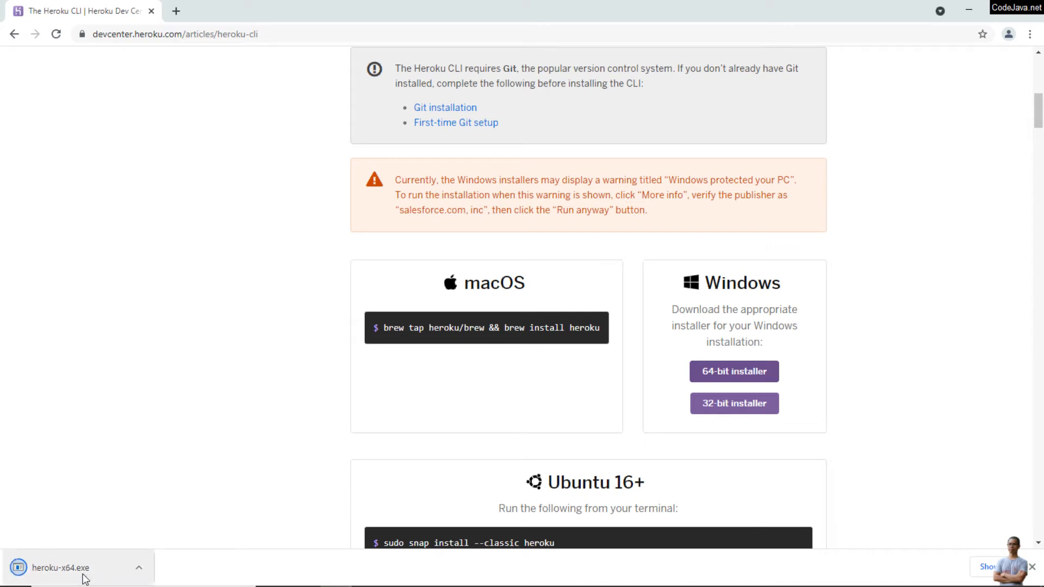
mouse_move(107, 563)
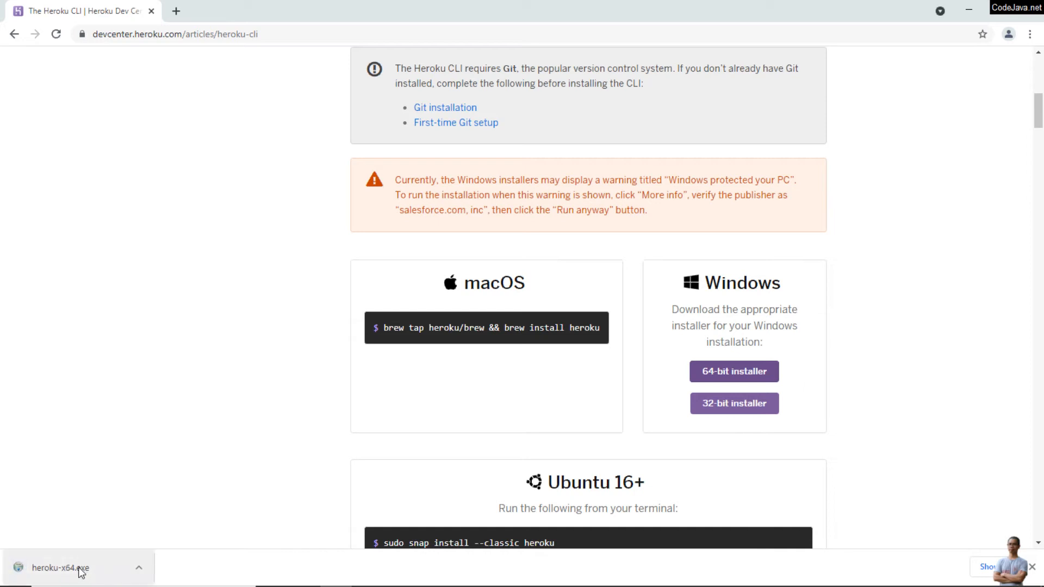
left_click(60, 567)
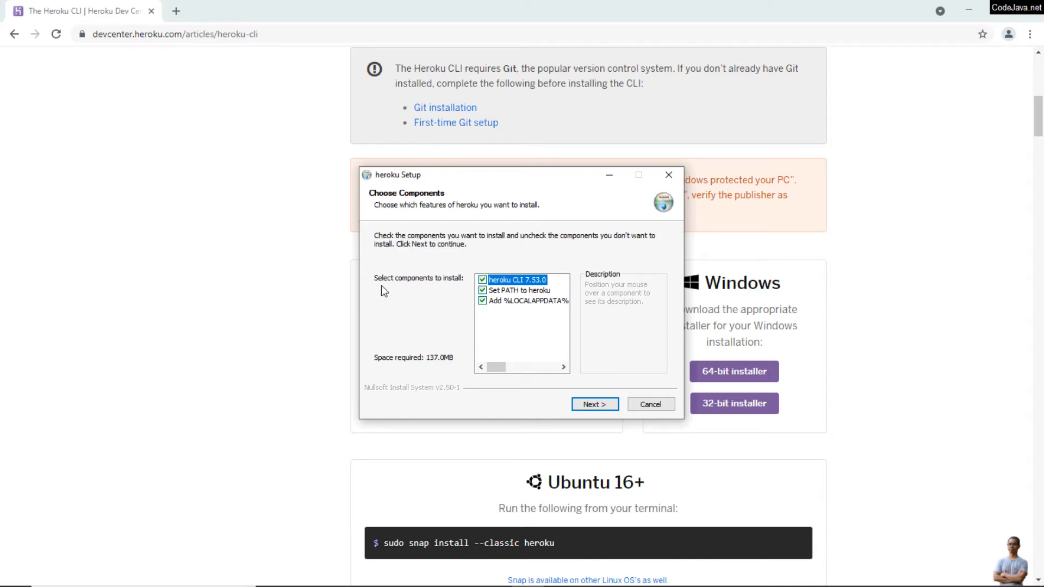
mouse_move(499, 320)
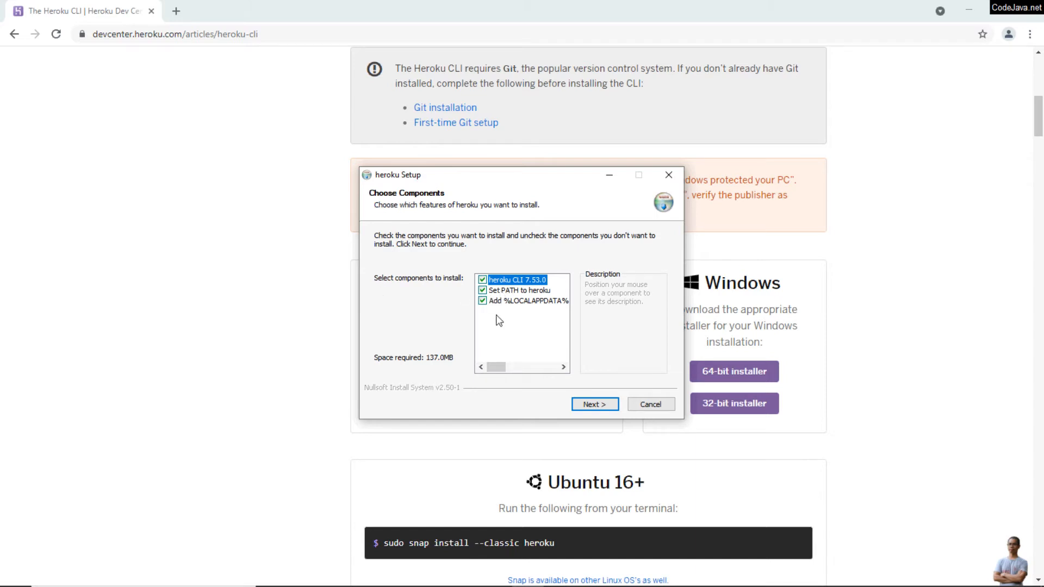
Install Heroku CLI with default components into C:\Program Files\heroku and close the installer.
left_click(594, 405)
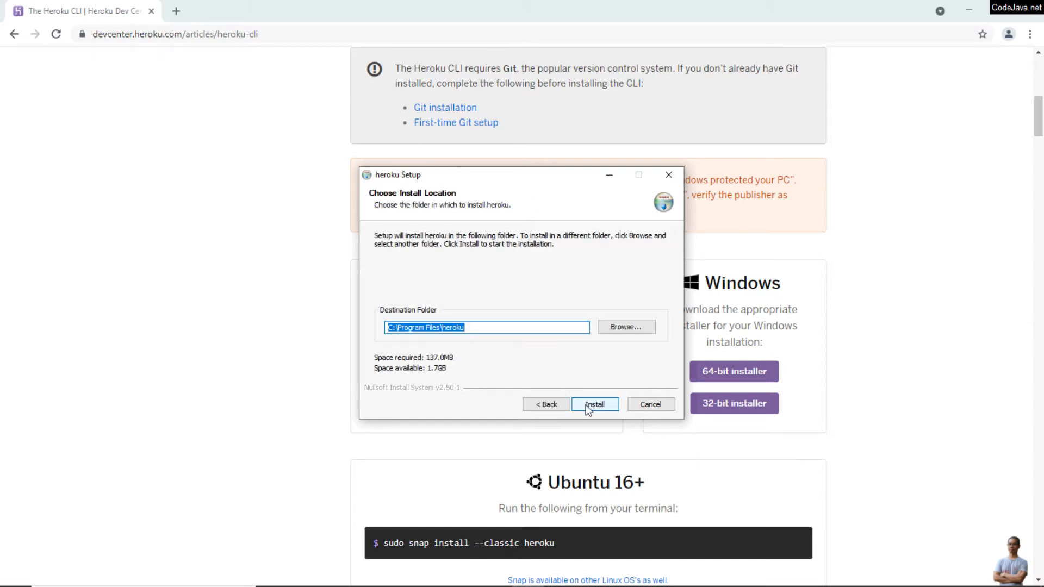
left_click(593, 405)
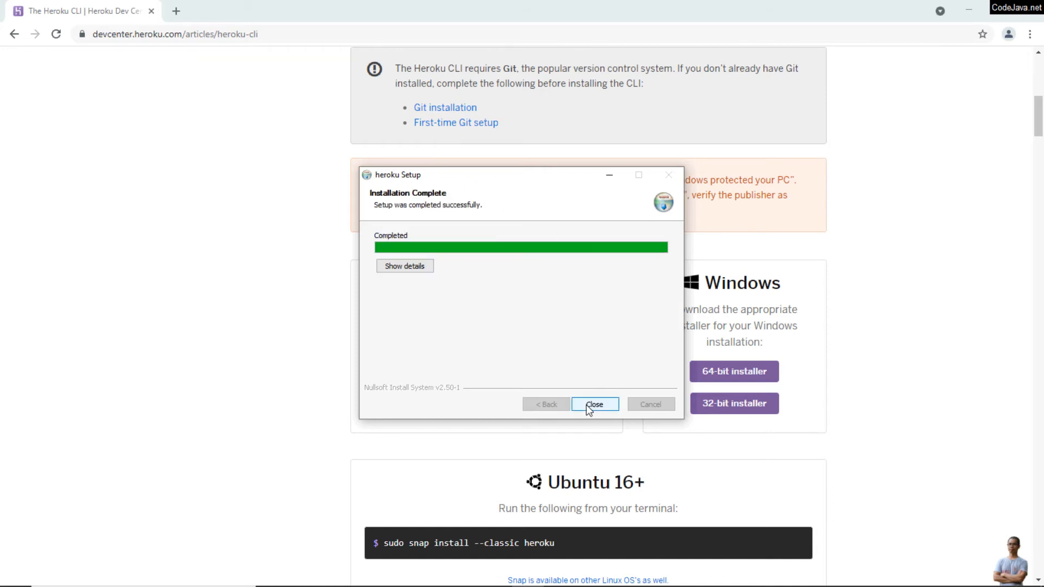
mouse_move(539, 301)
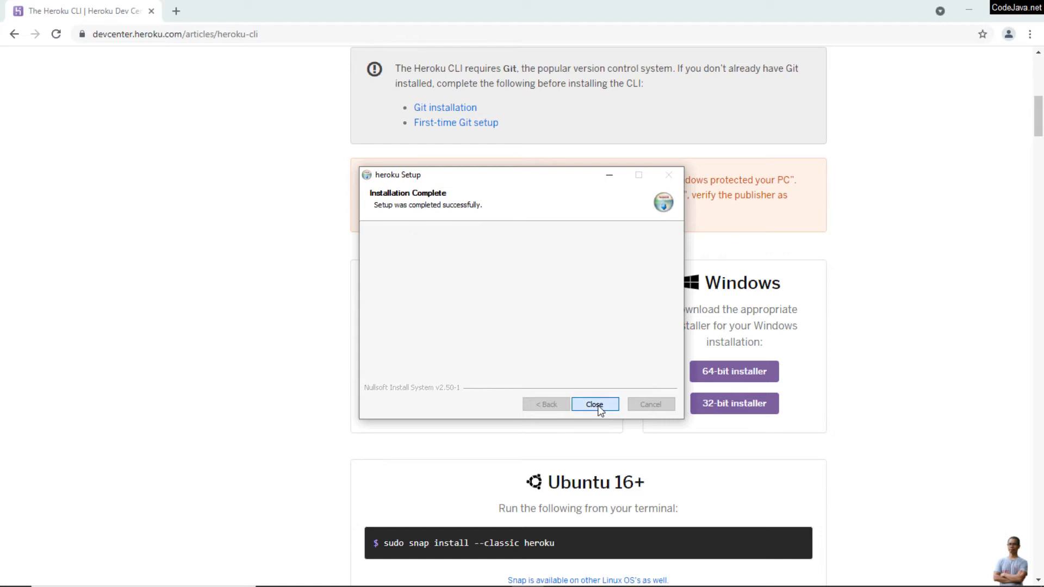
left_click(594, 405)
type("h")
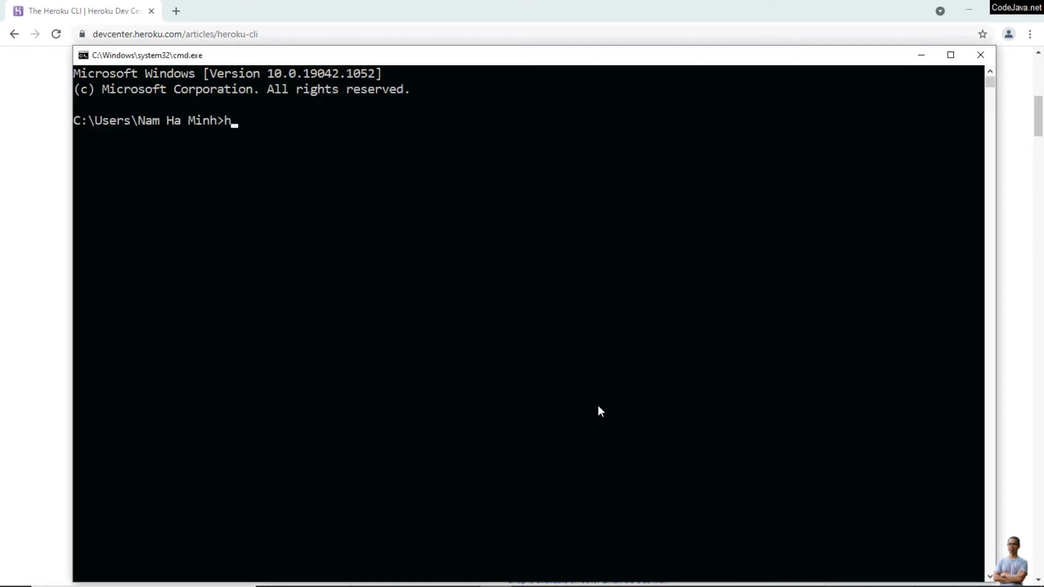
Run heroku to print the CLI version, usage and command list.
type("eroku")
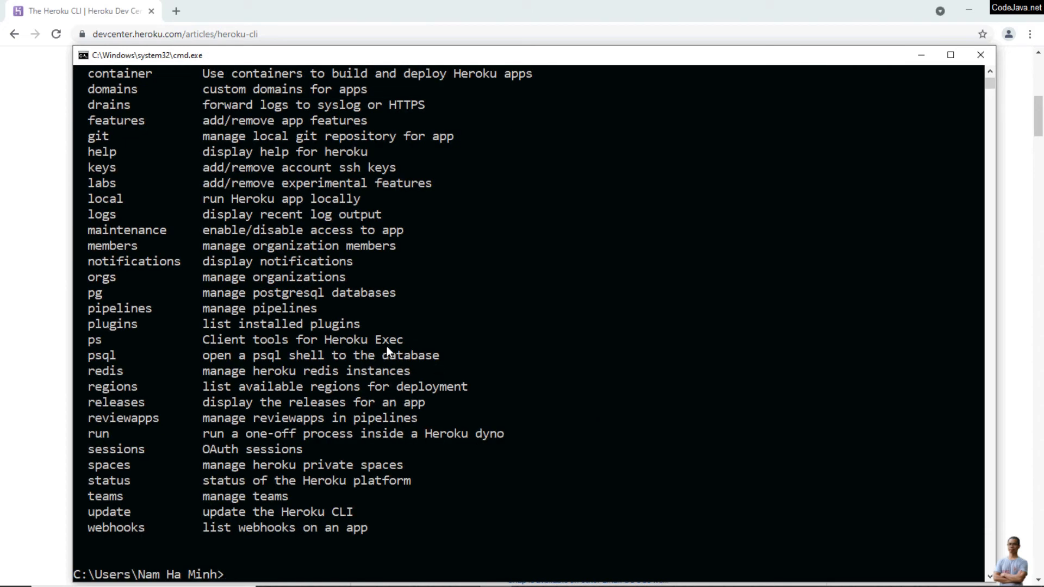
mouse_move(259, 59)
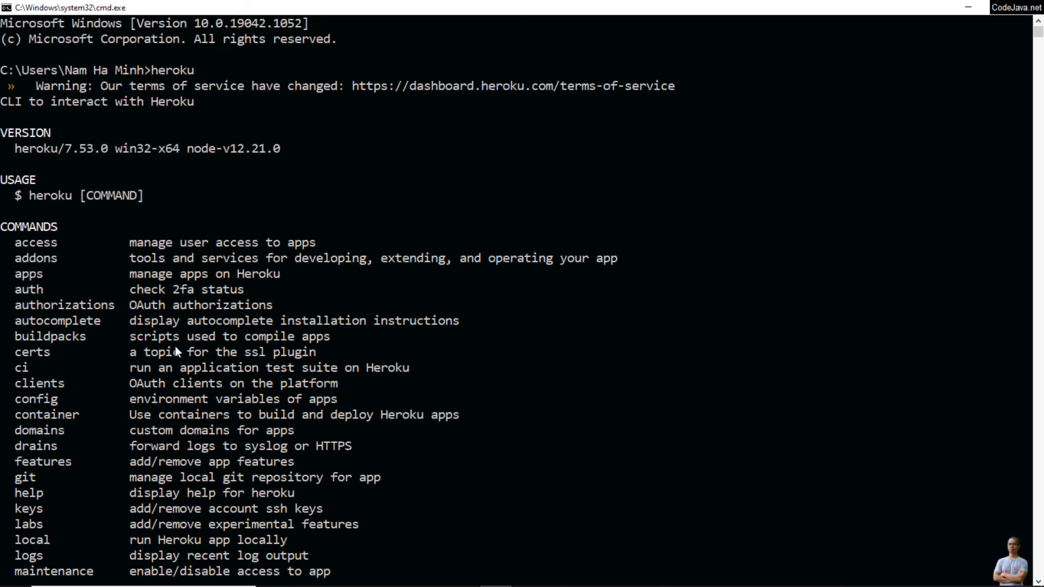
mouse_move(31, 164)
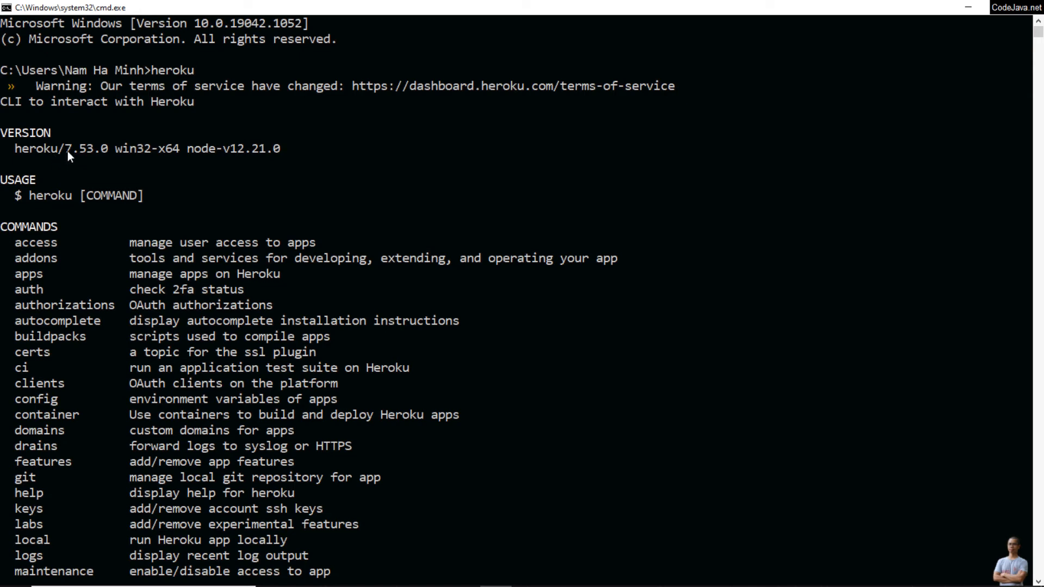
mouse_move(99, 156)
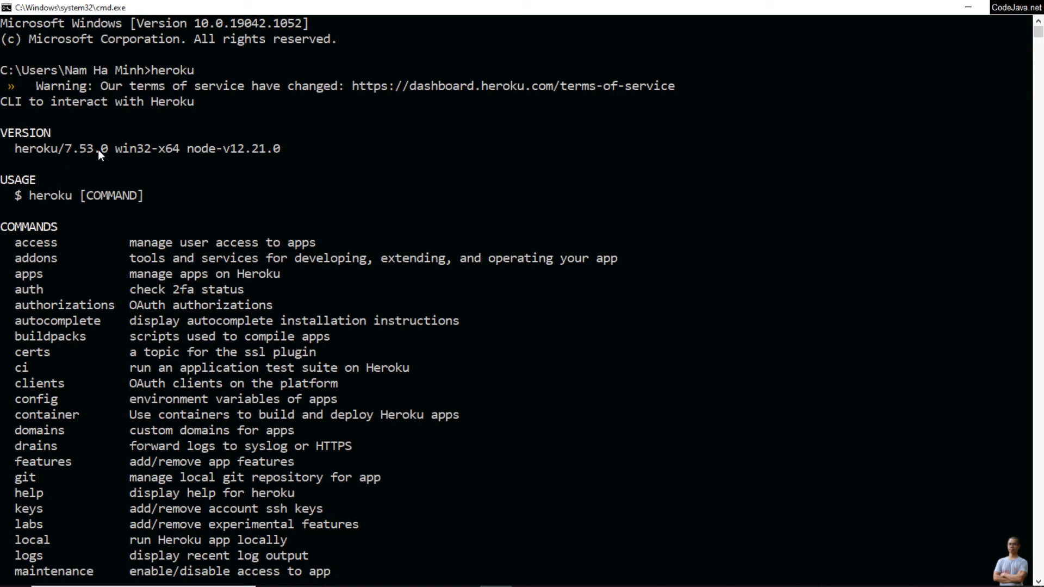
mouse_move(190, 153)
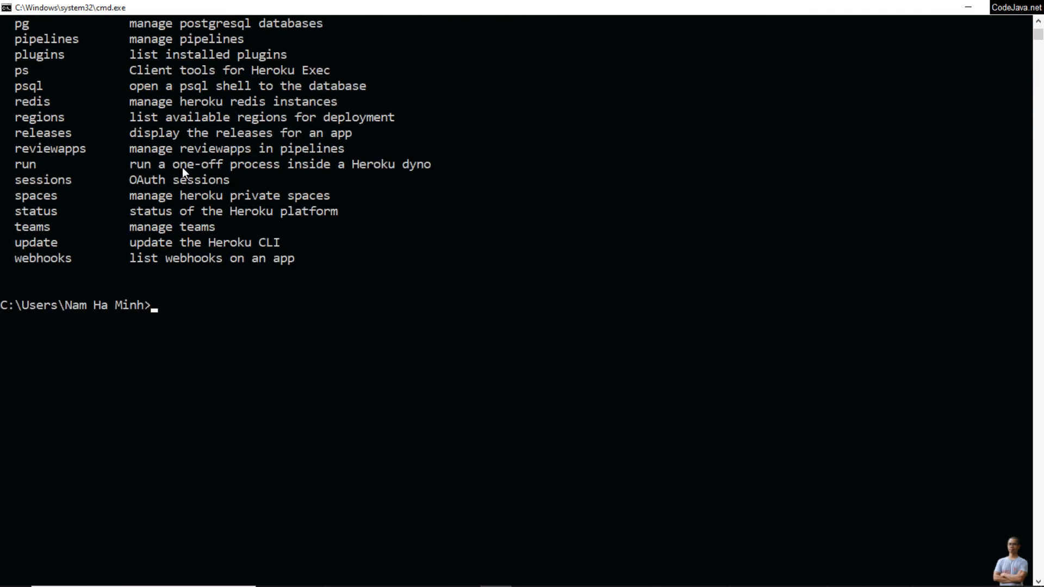
mouse_move(218, 202)
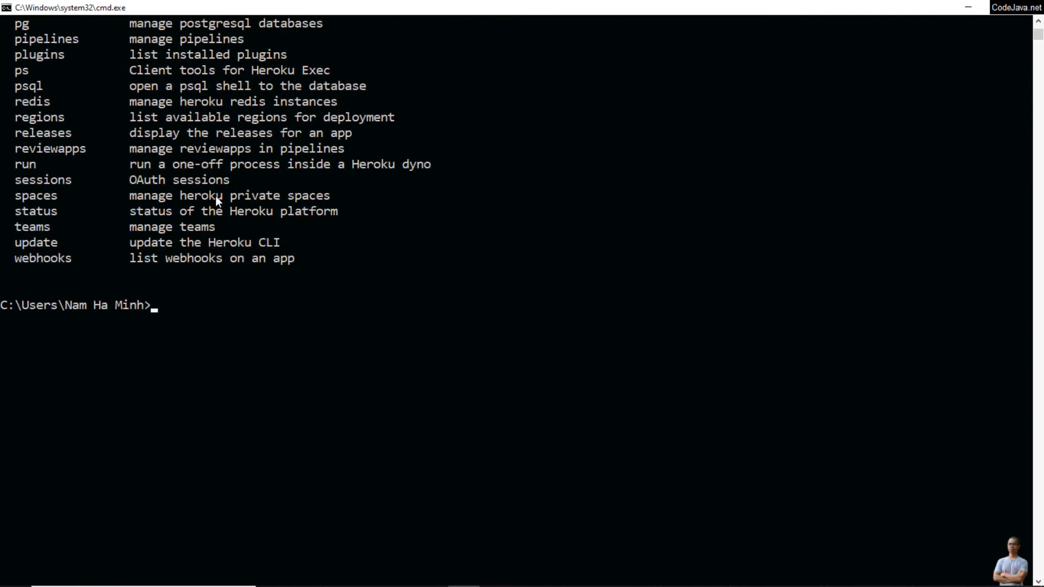
Run heroku login so the browser opens the Heroku CLI login page.
type("heroku login")
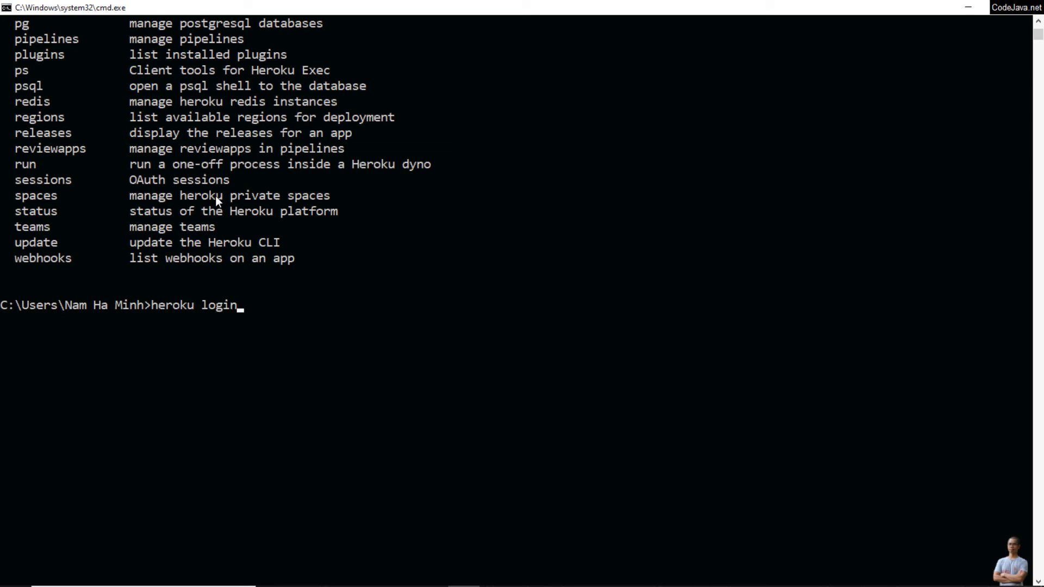
key("enter")
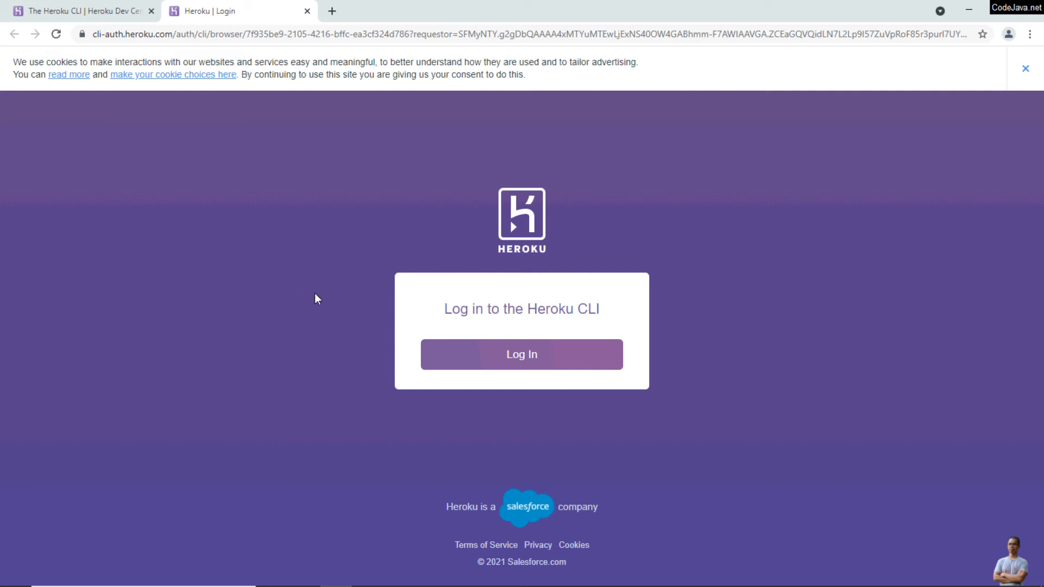
mouse_move(458, 345)
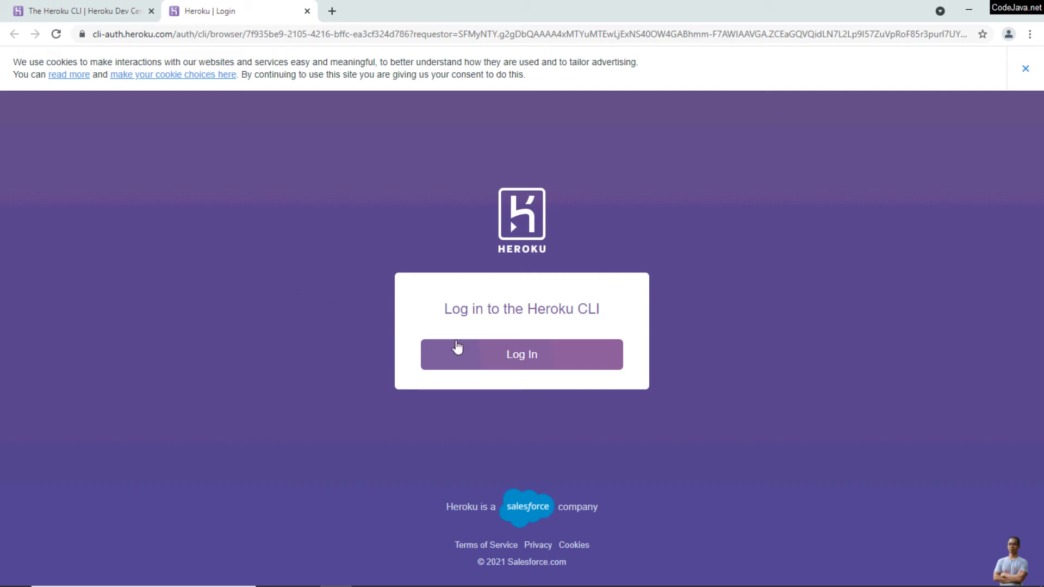
Sign in with the account email and password, then close the Logged In page.
left_click(521, 354)
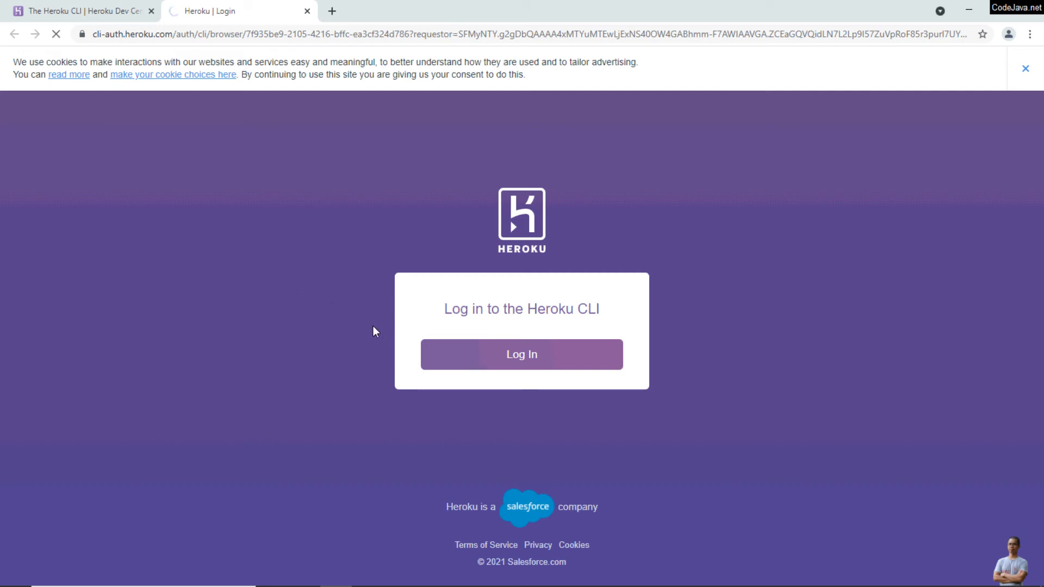
left_click(521, 354)
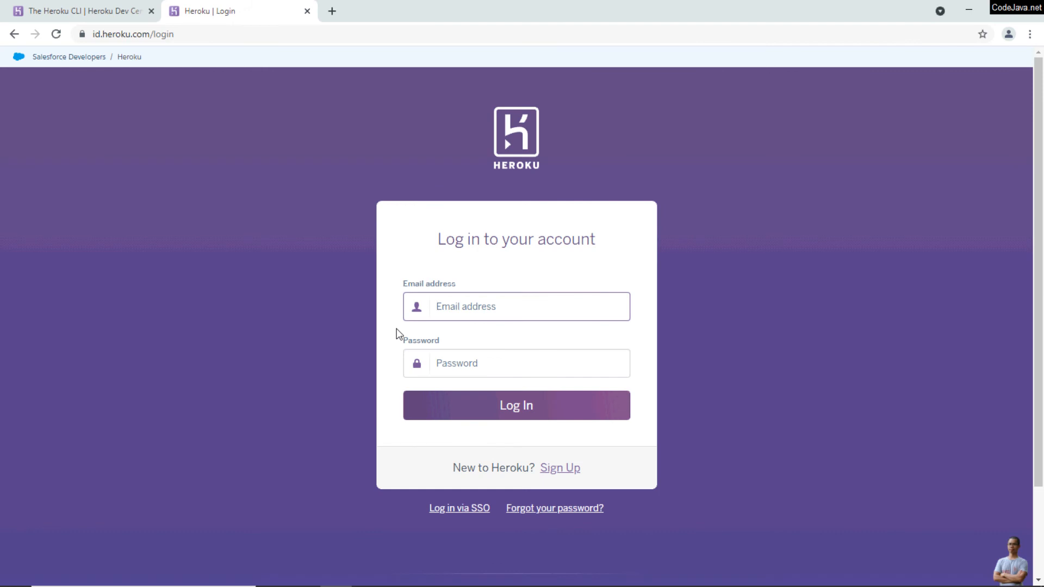
left_click(516, 405)
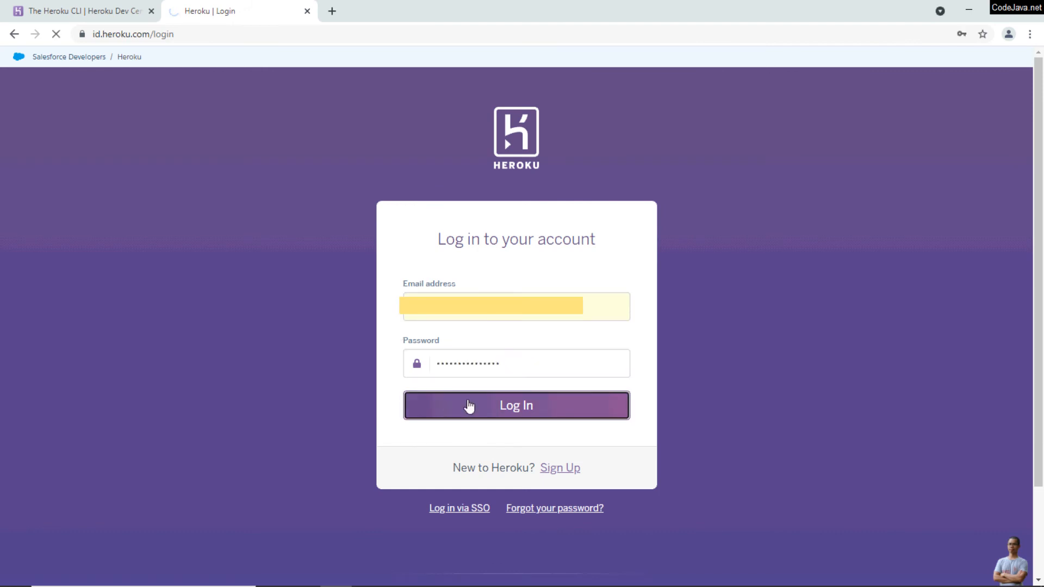
left_click(516, 406)
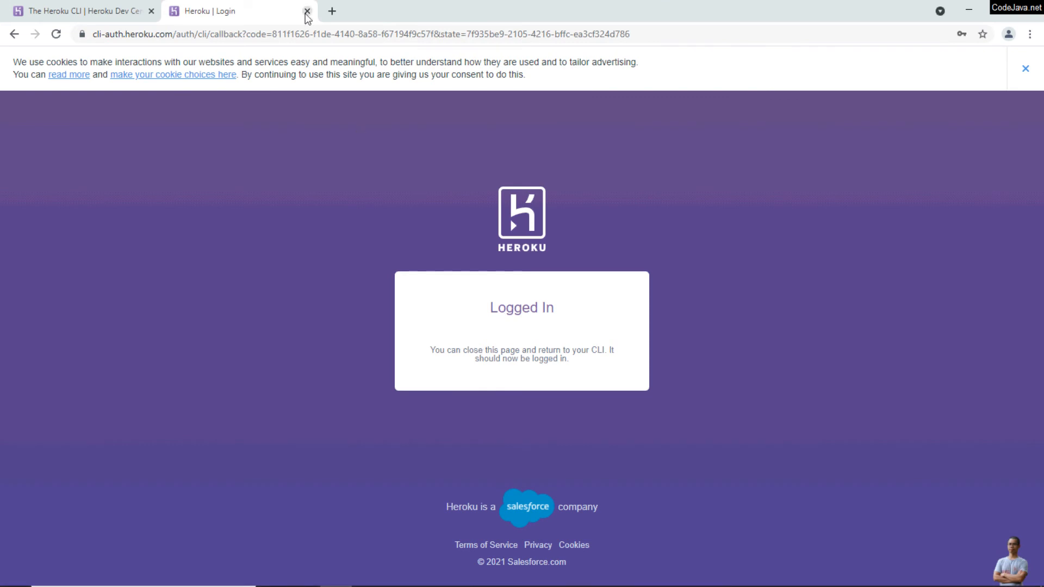
left_click(307, 10)
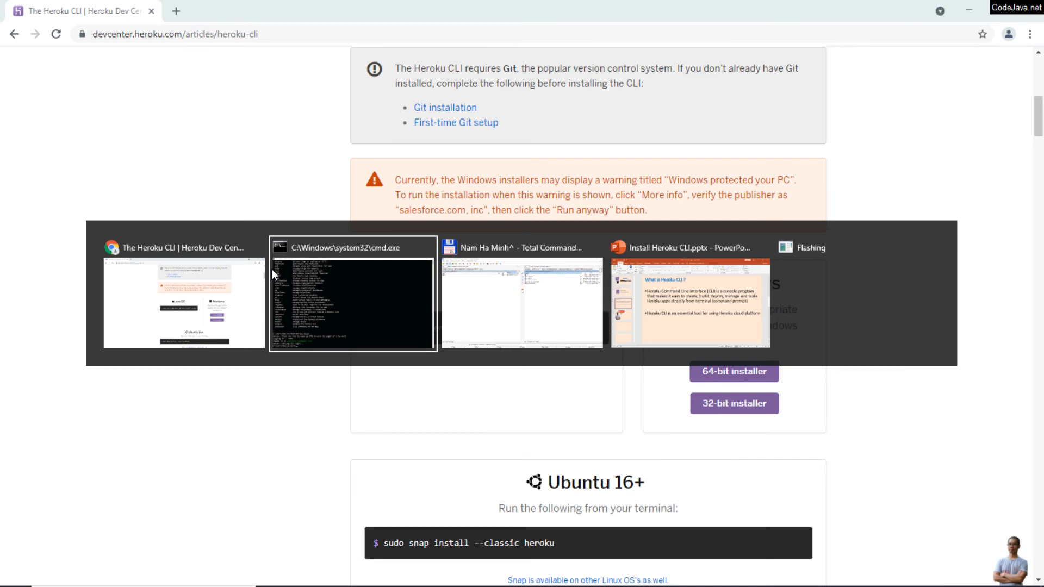
Switch back to Command Prompt showing 'Logged in as' confirmation and clear the screen.
left_click(352, 247)
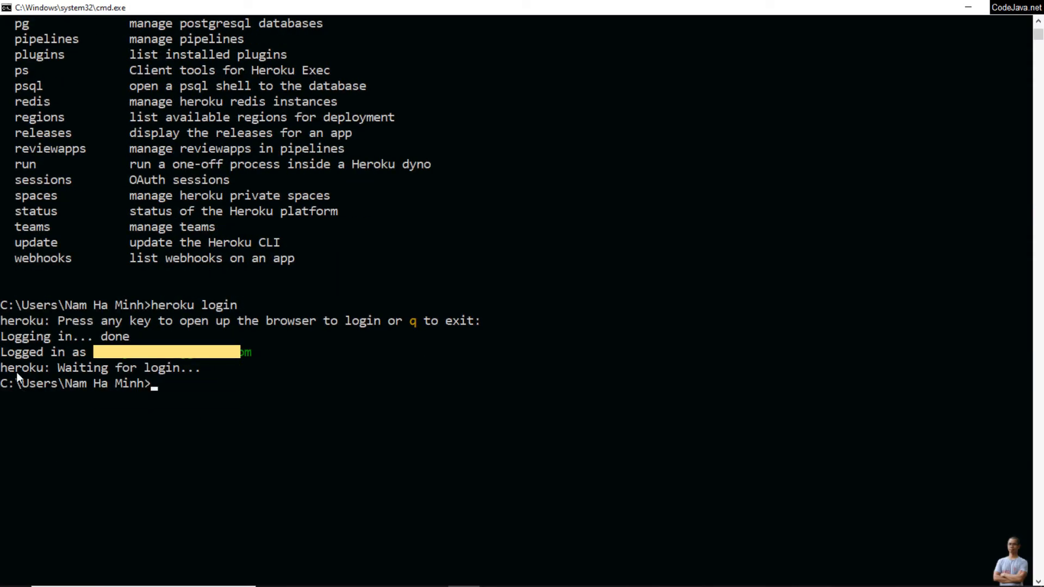
mouse_move(137, 379)
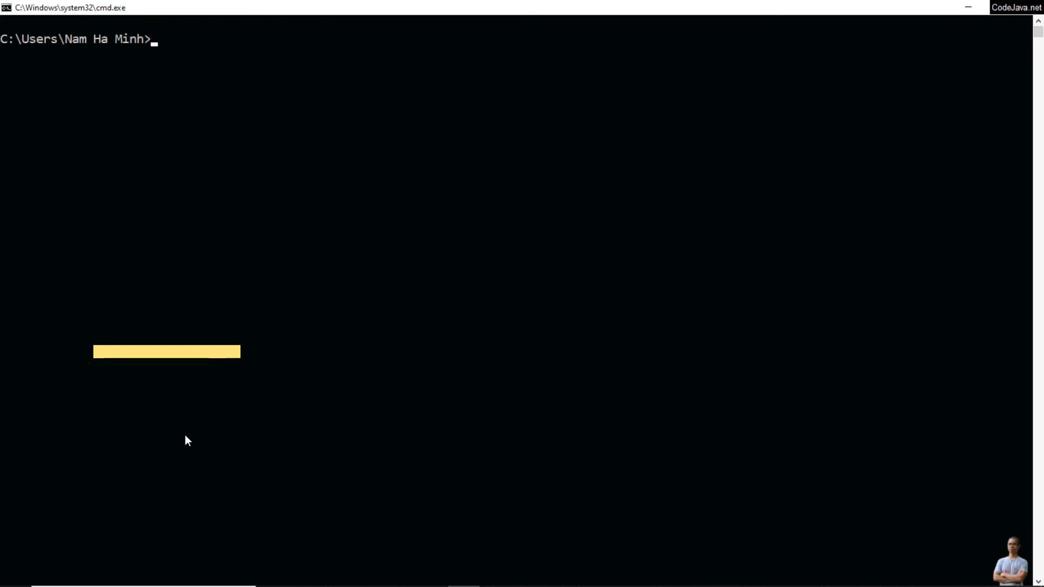
Run heroku status, reporting no known issues for Apps, Data and Tools.
type("he")
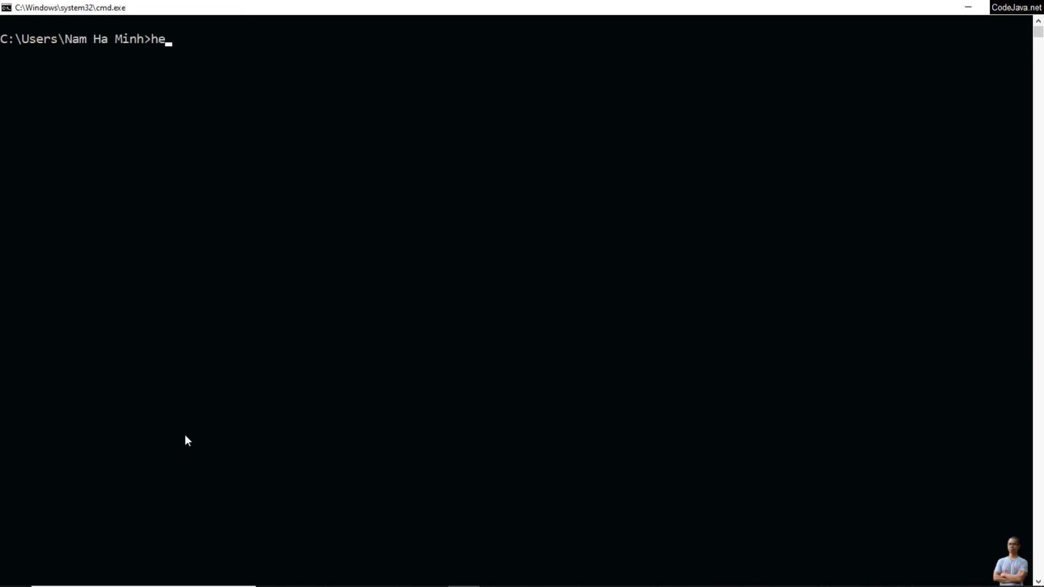
type("roku status")
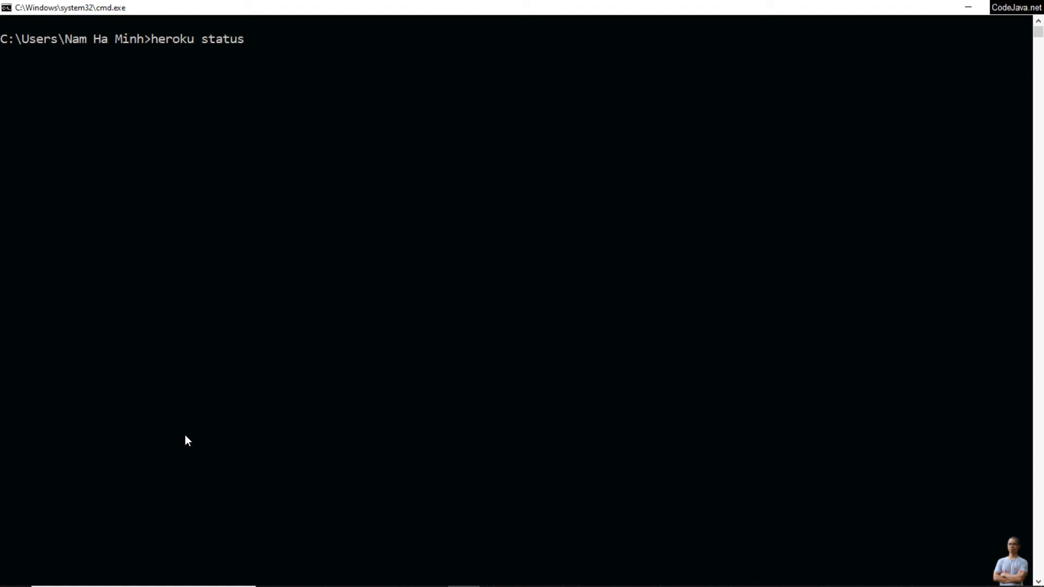
key("enter")
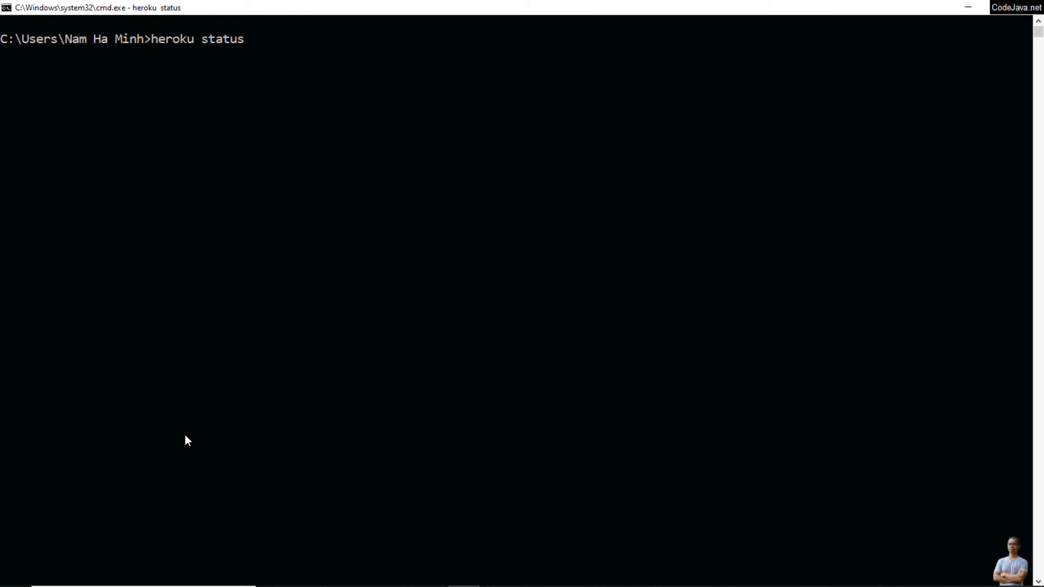
key("enter")
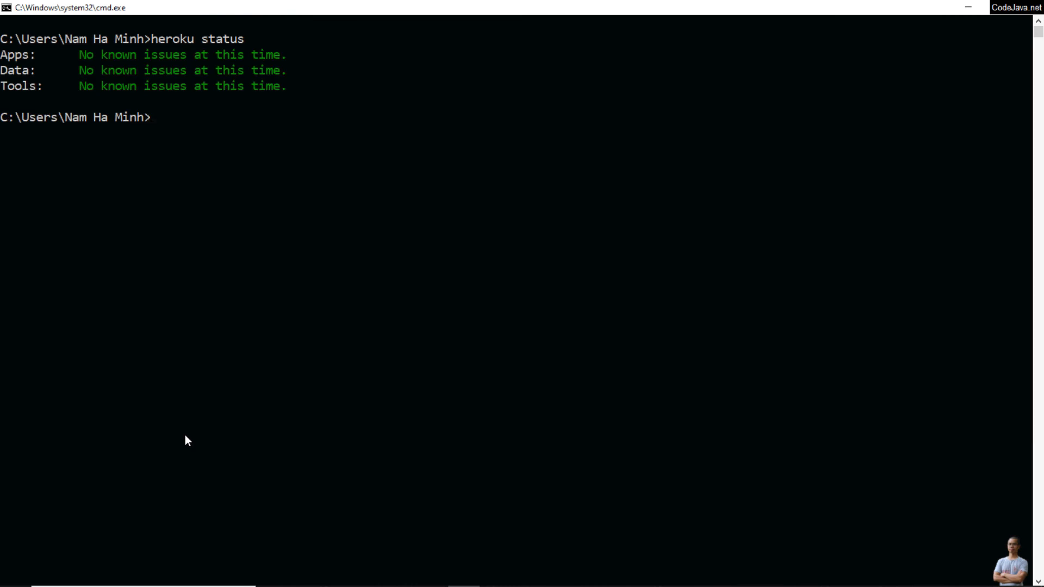
mouse_move(20, 93)
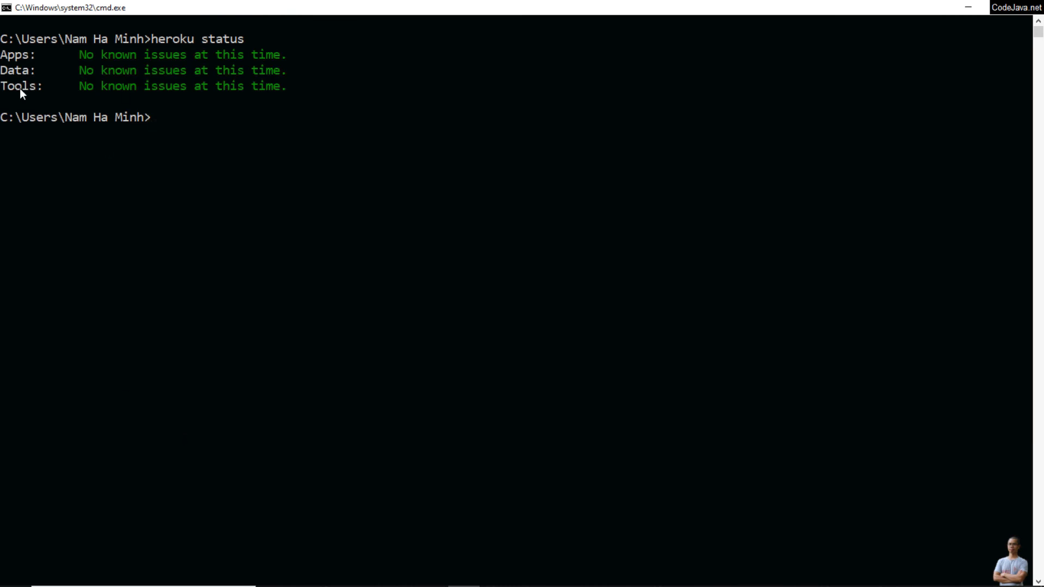
mouse_move(210, 176)
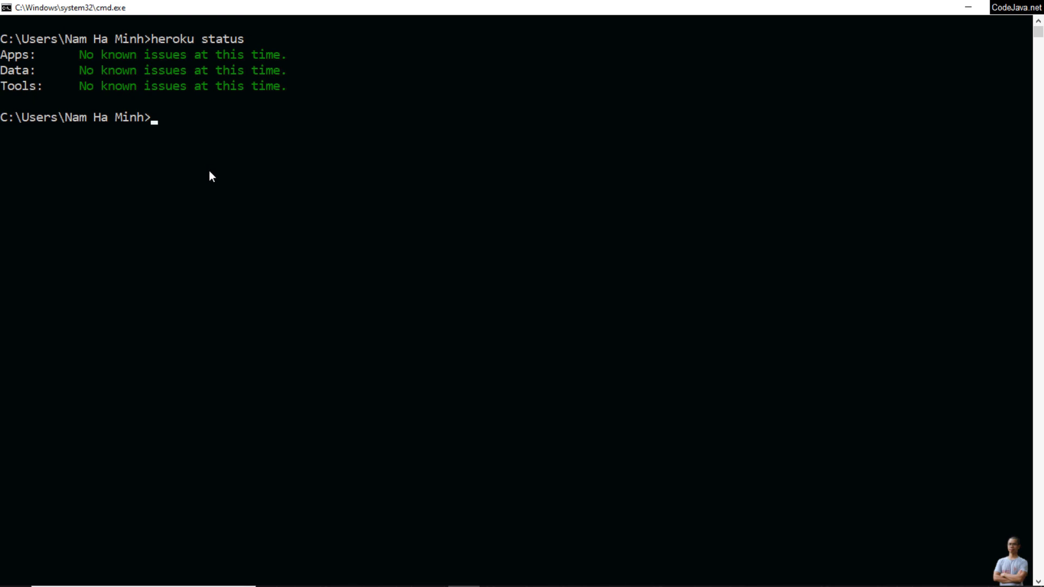
Run heroku apps, which lists none, then run heroku logout.
type("heroku apps")
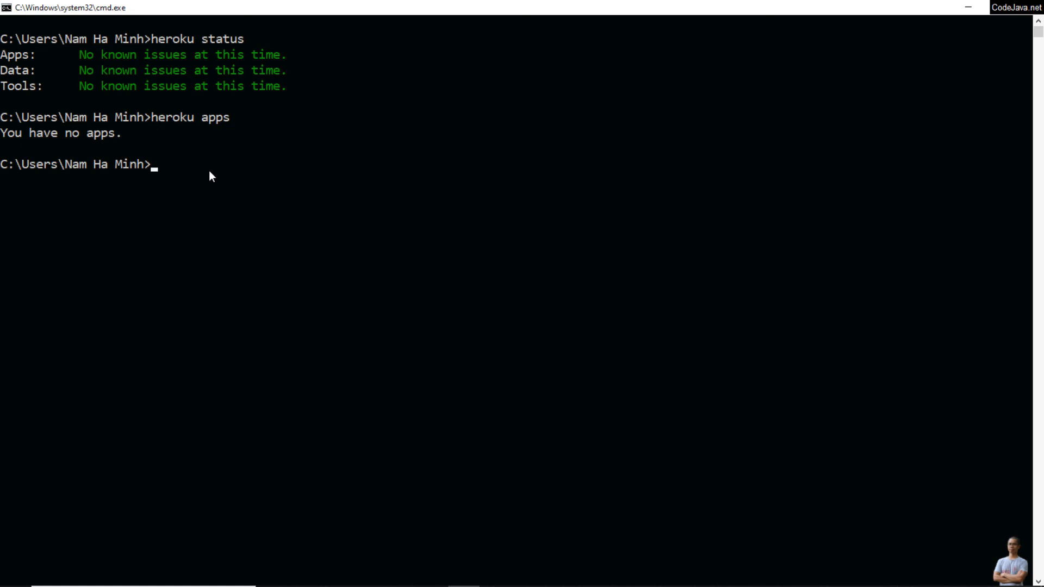
mouse_move(307, 324)
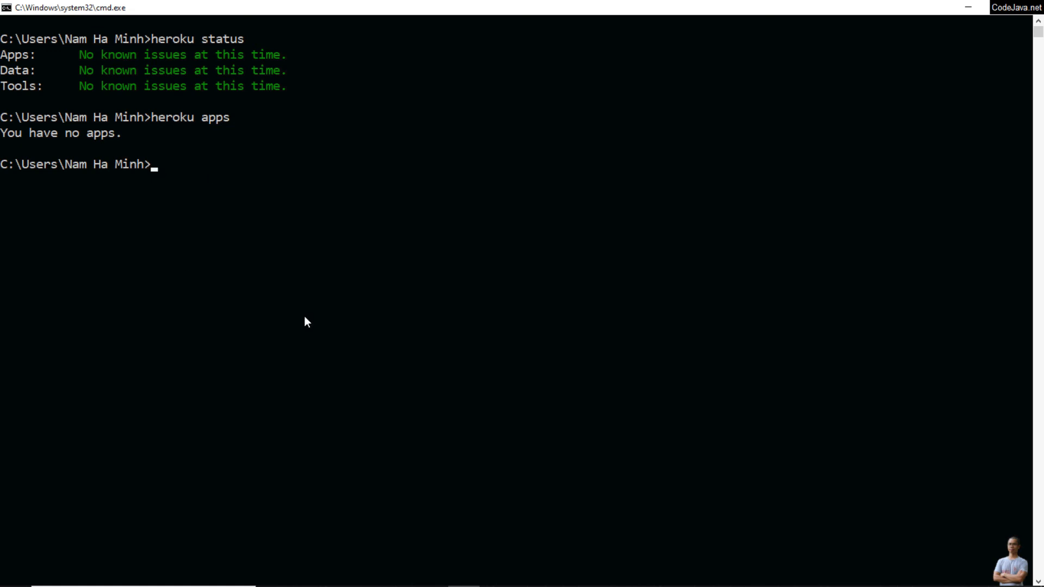
mouse_move(83, 381)
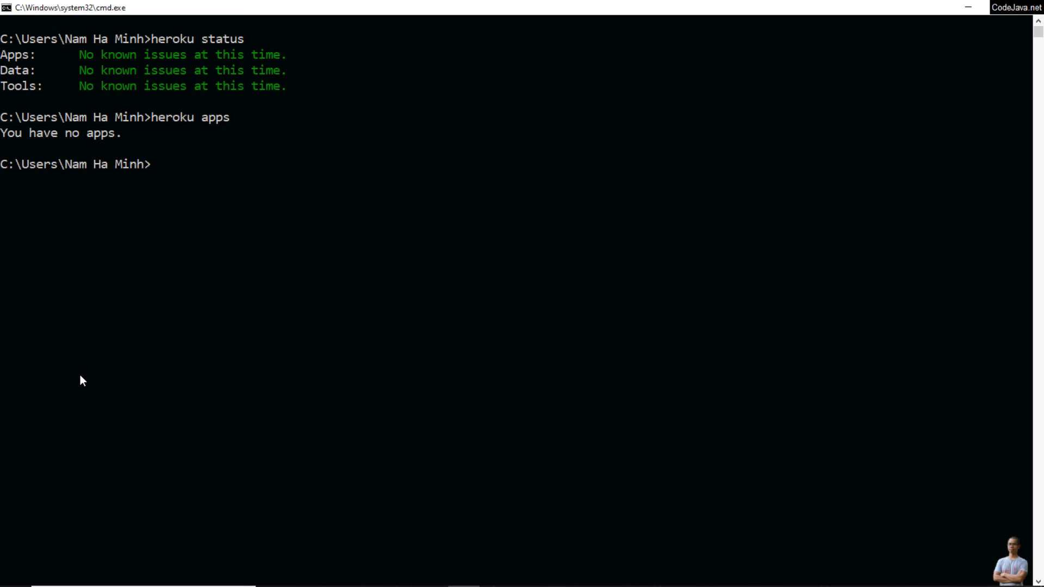
type("heroku")
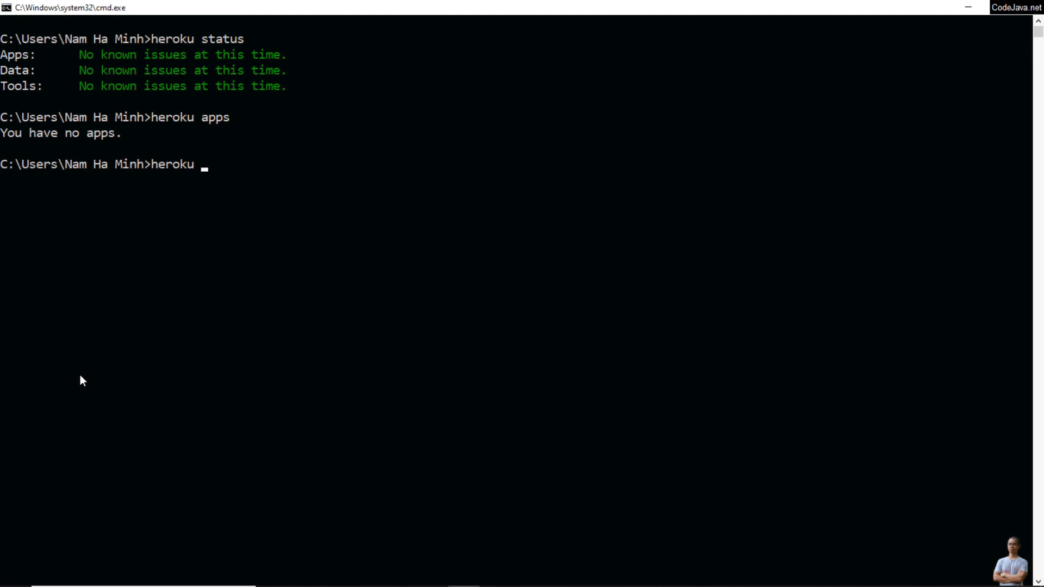
type("logout")
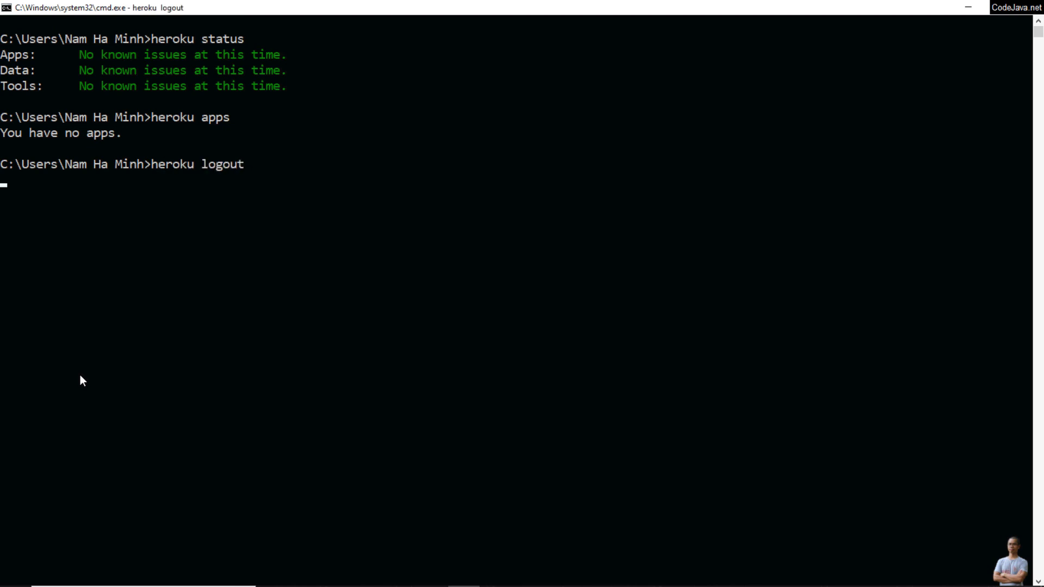